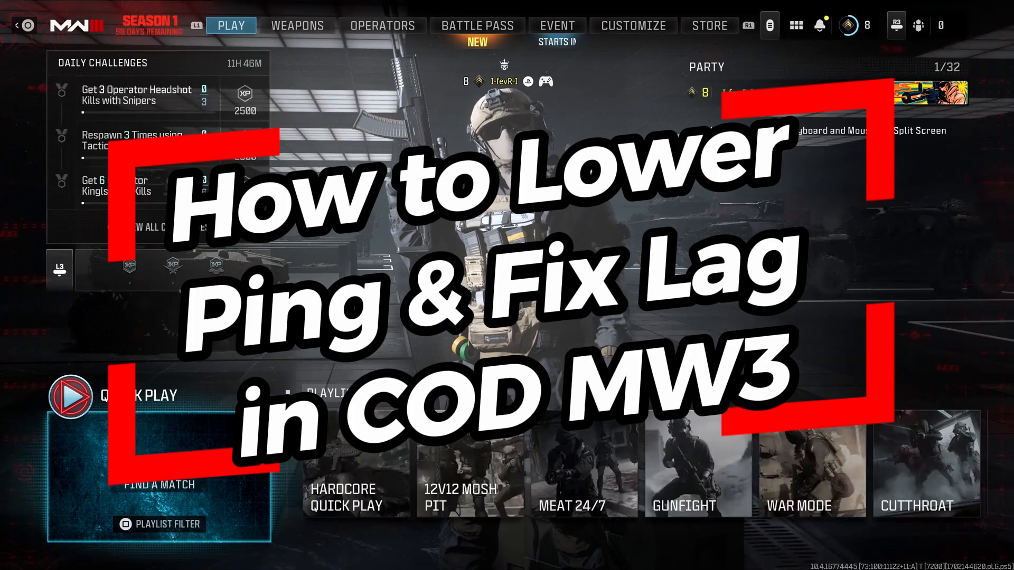
# - Show MW3's Settings tab in the quick menu, then return to the PS5 home screen
pyautogui.click(795, 25)
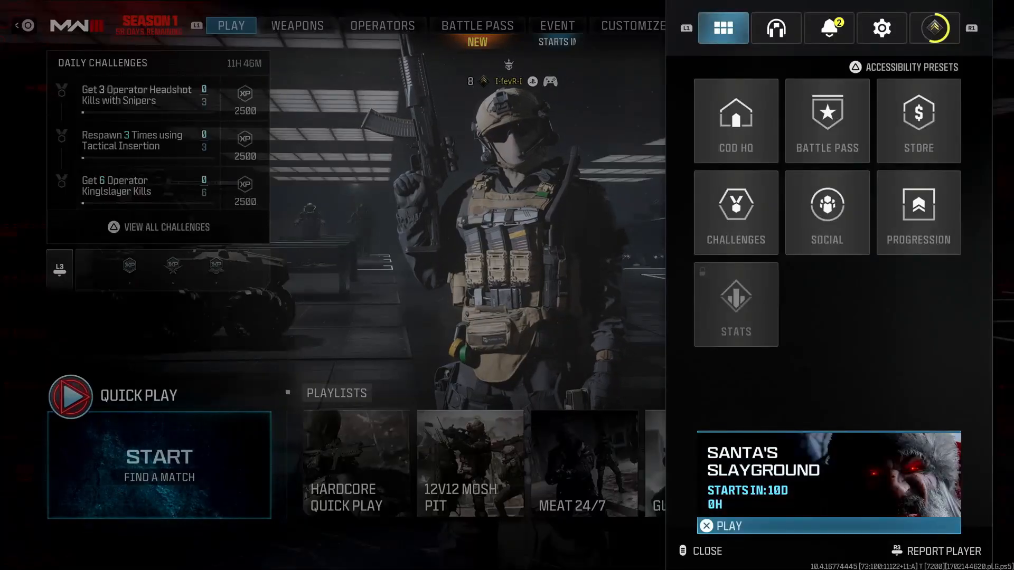
pyautogui.click(881, 27)
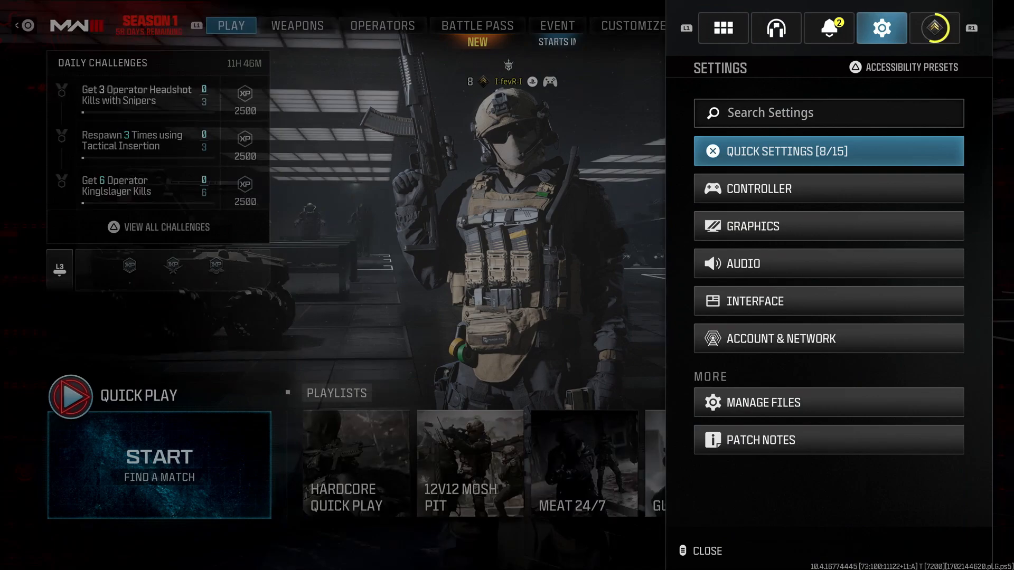
pyautogui.click(828, 226)
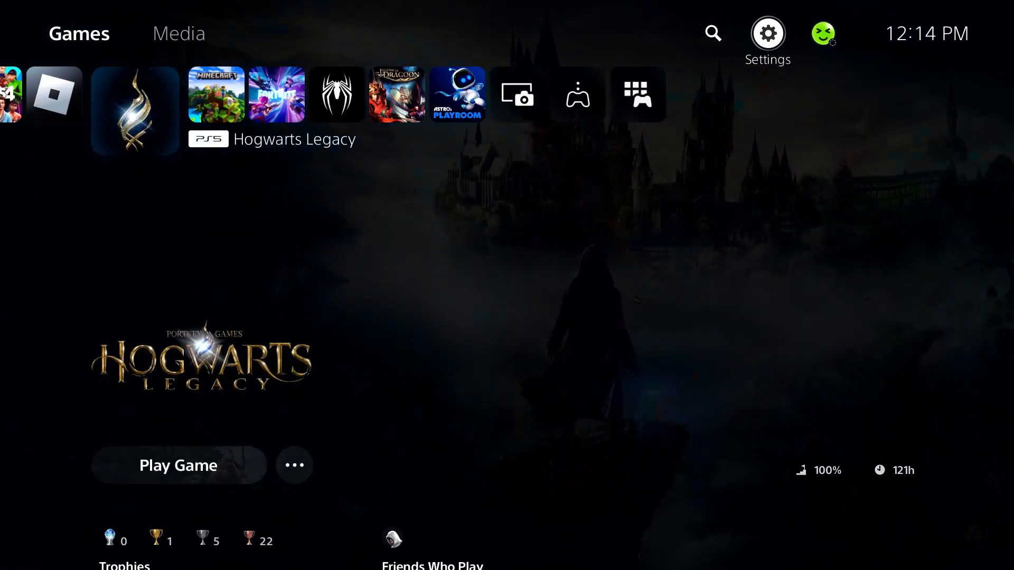
# - Reach Set Up Internet Connection through Settings > Network, listing registered networks with CTWifi connected
pyautogui.click(767, 31)
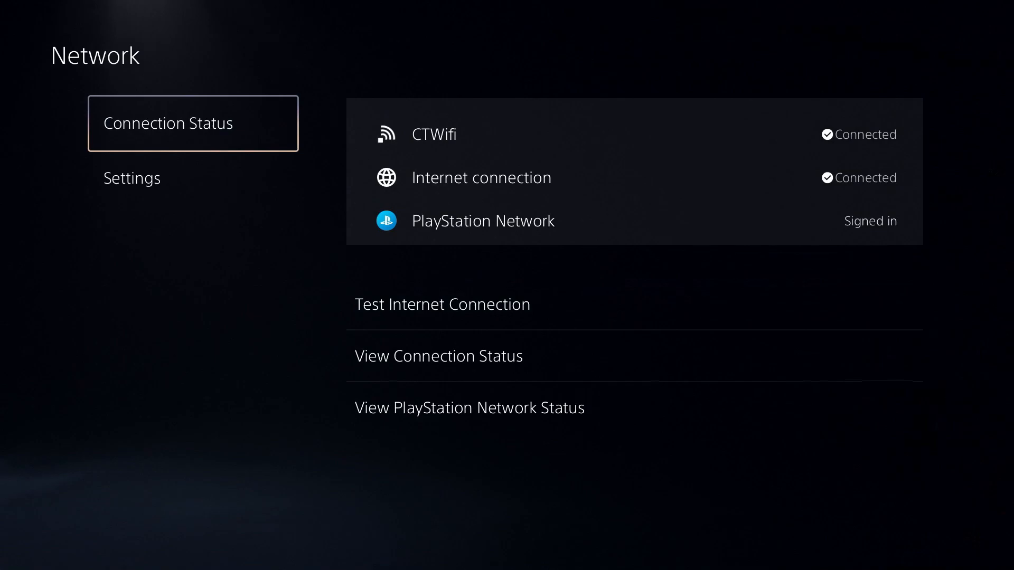
pyautogui.click(132, 178)
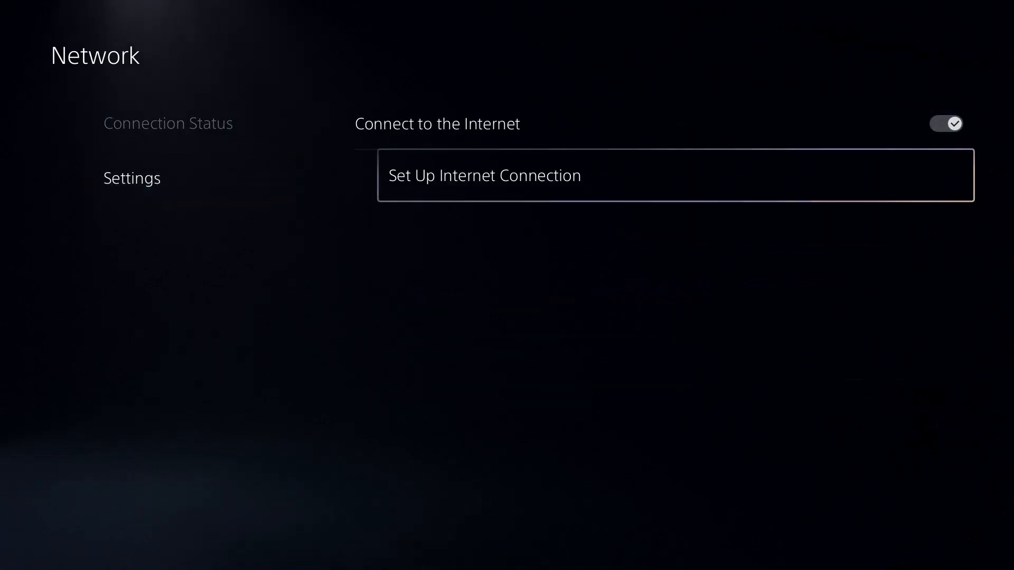
pyautogui.click(483, 175)
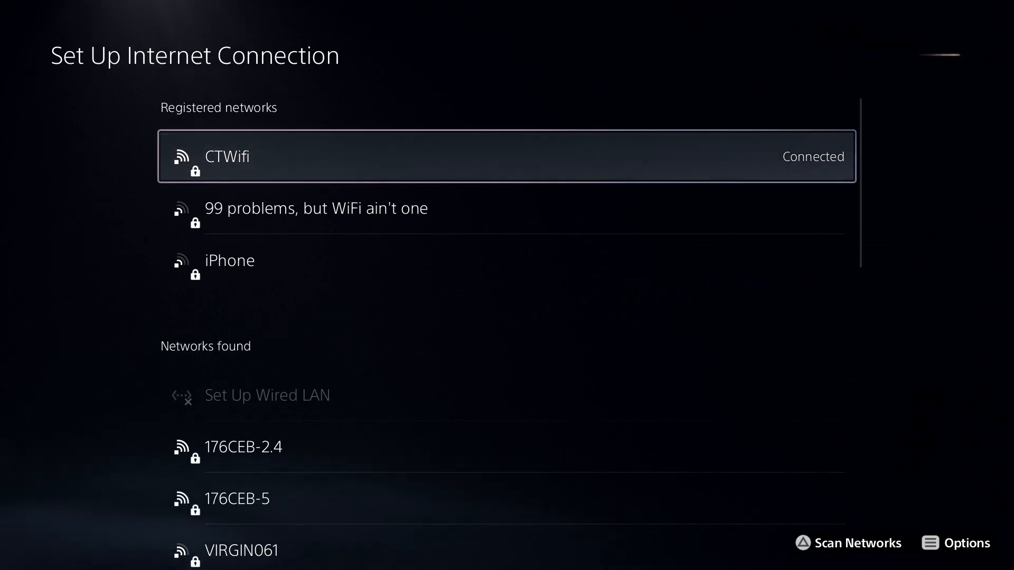
# - View CTWifi's Wi-Fi Frequency Bands choices and leave them on Automatic
pyautogui.click(966, 543)
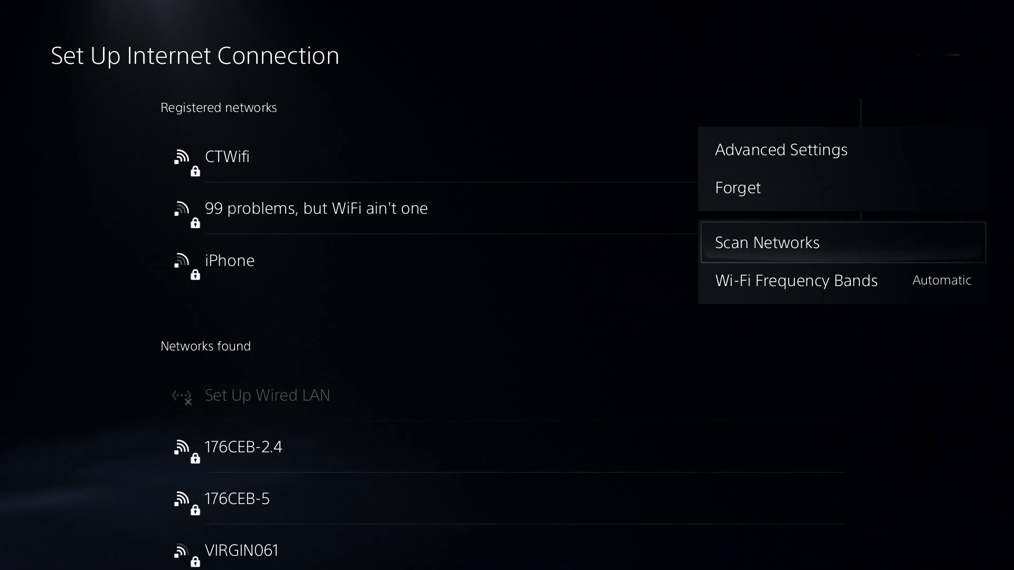
pyautogui.click(795, 280)
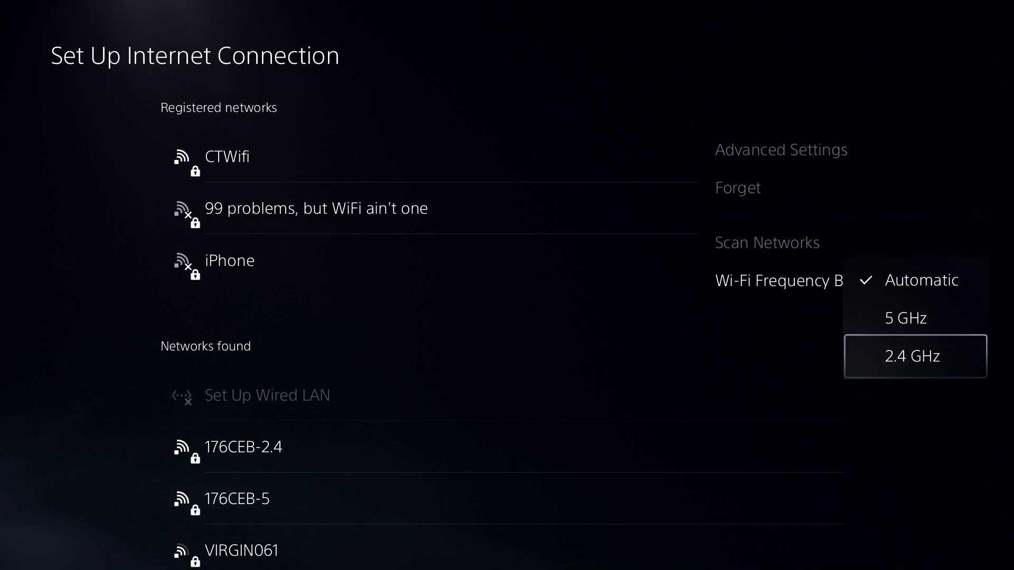
pyautogui.press('up')
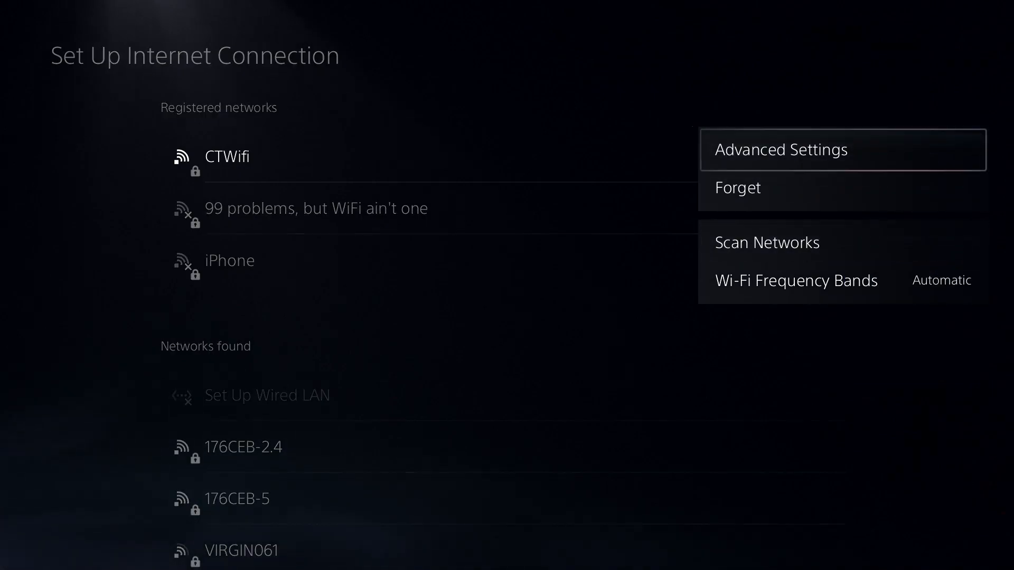
# - In CTWifi's advanced settings, switch DNS to Manual and set Primary DNS to 1.1.1.1
pyautogui.click(780, 149)
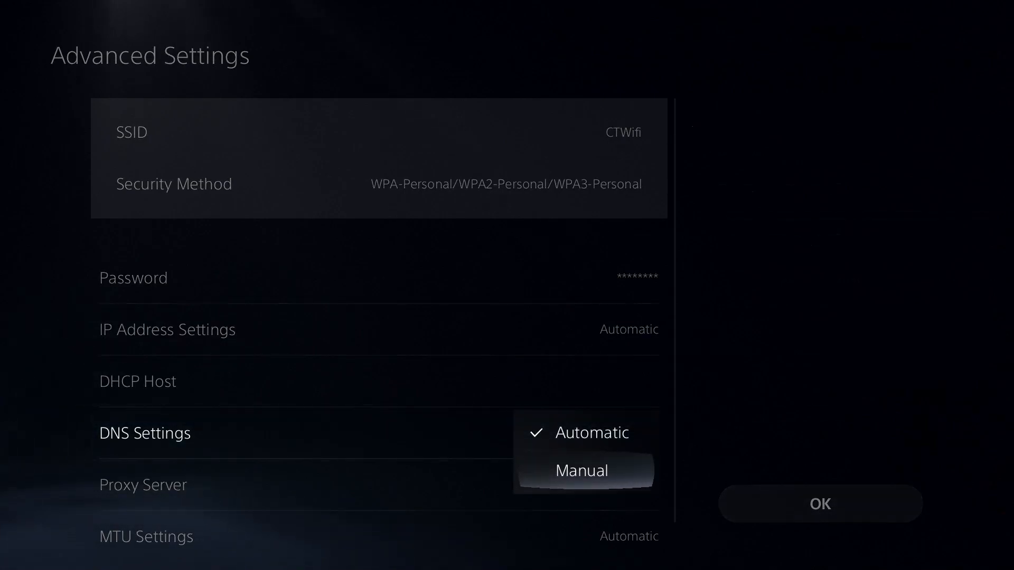
pyautogui.click(580, 470)
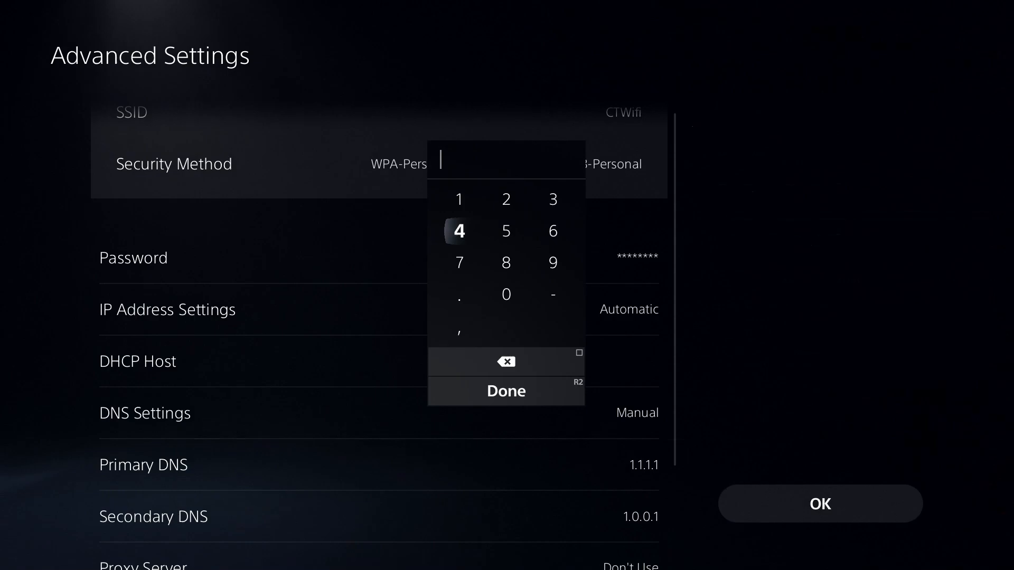
pyautogui.click(506, 263)
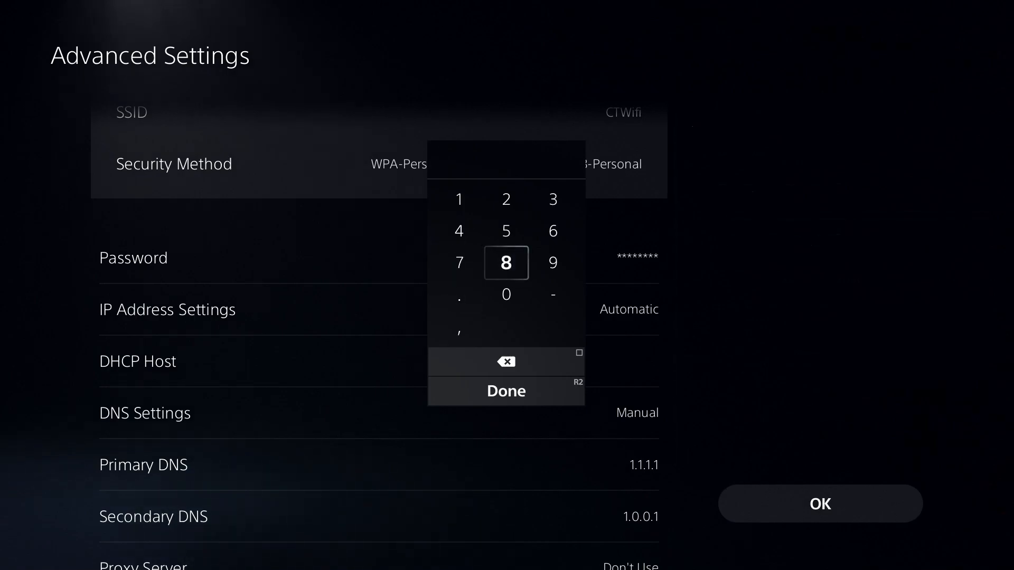
pyautogui.click(459, 199)
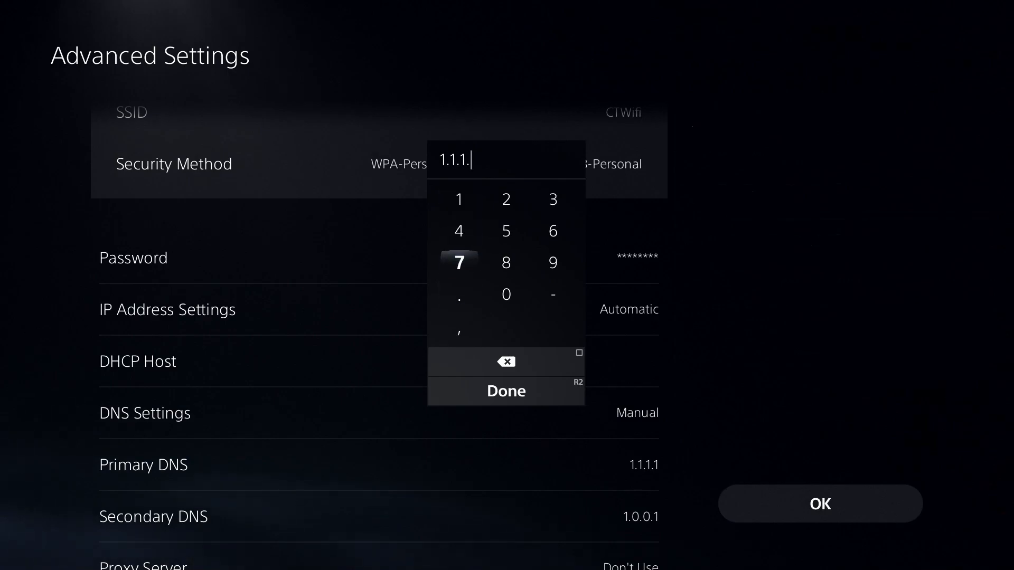
pyautogui.click(458, 200)
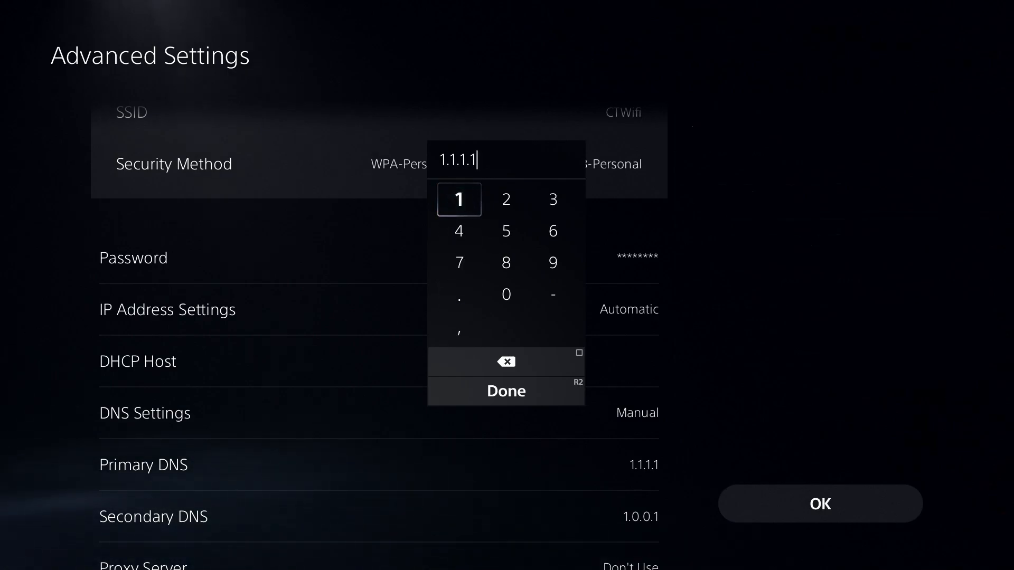
pyautogui.click(506, 199)
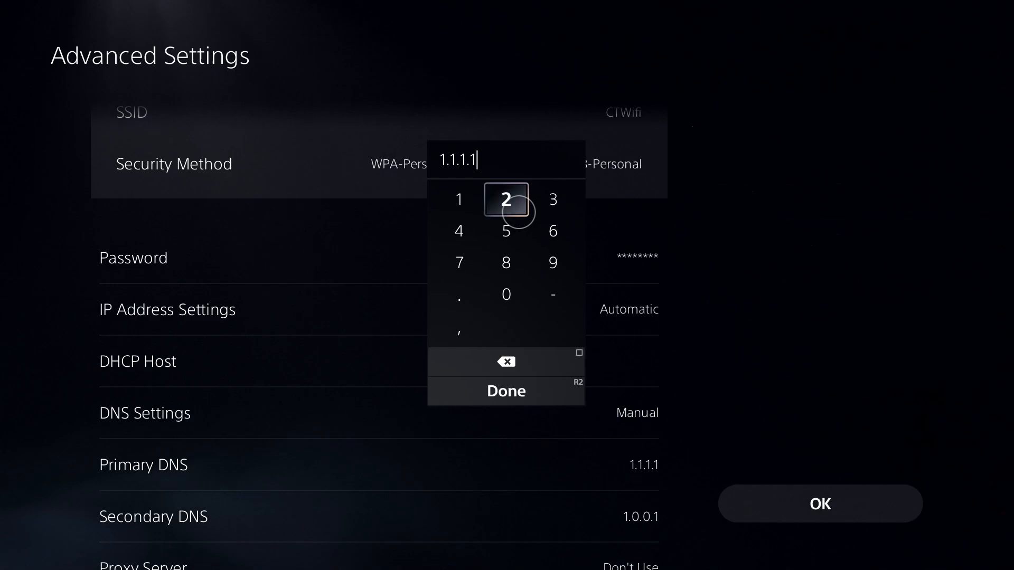
pyautogui.click(506, 391)
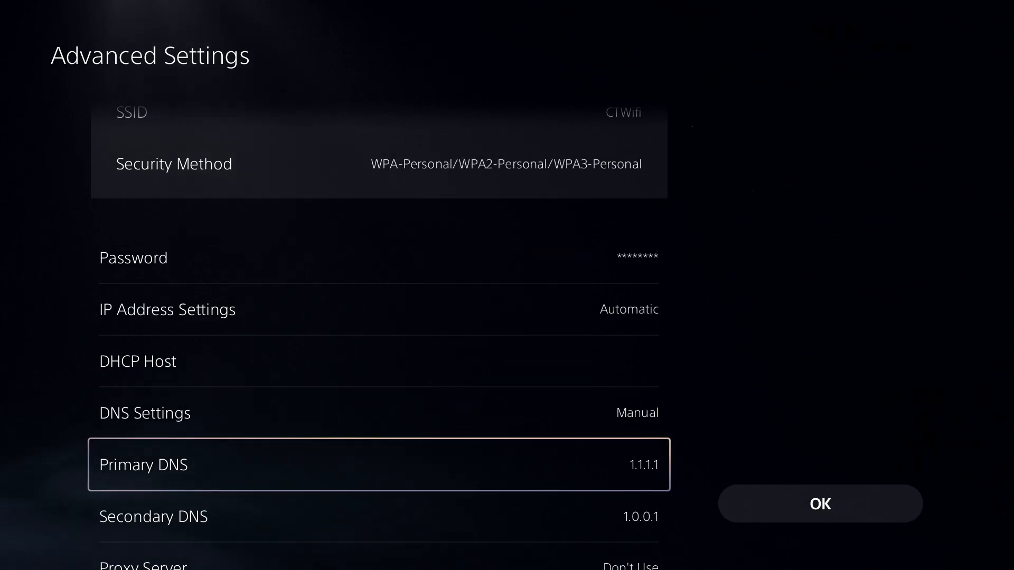
# - Set Secondary DNS to 1.0.0.1 and save the advanced network settings
pyautogui.scroll(-3)
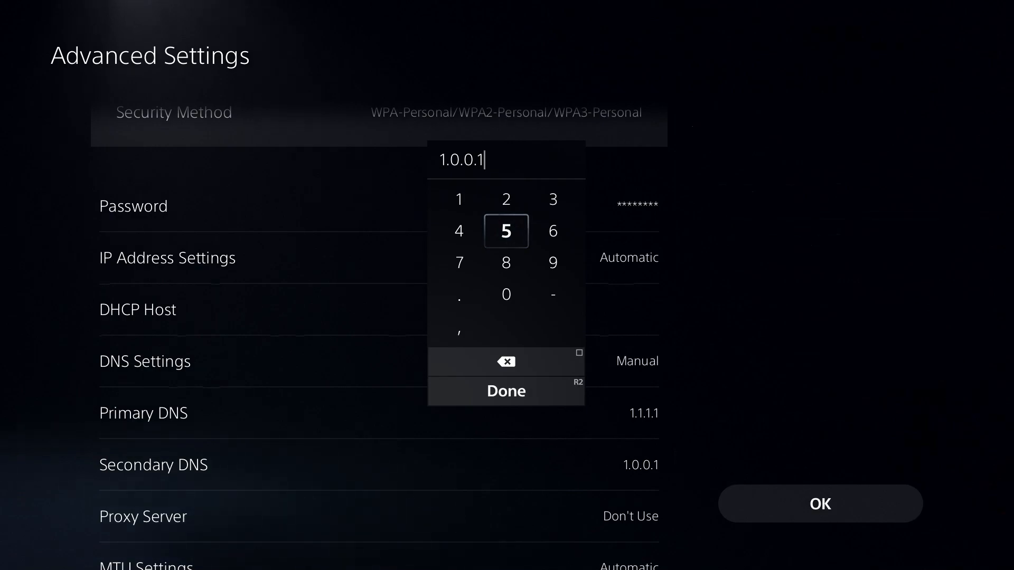
pyautogui.moveTo(506, 231)
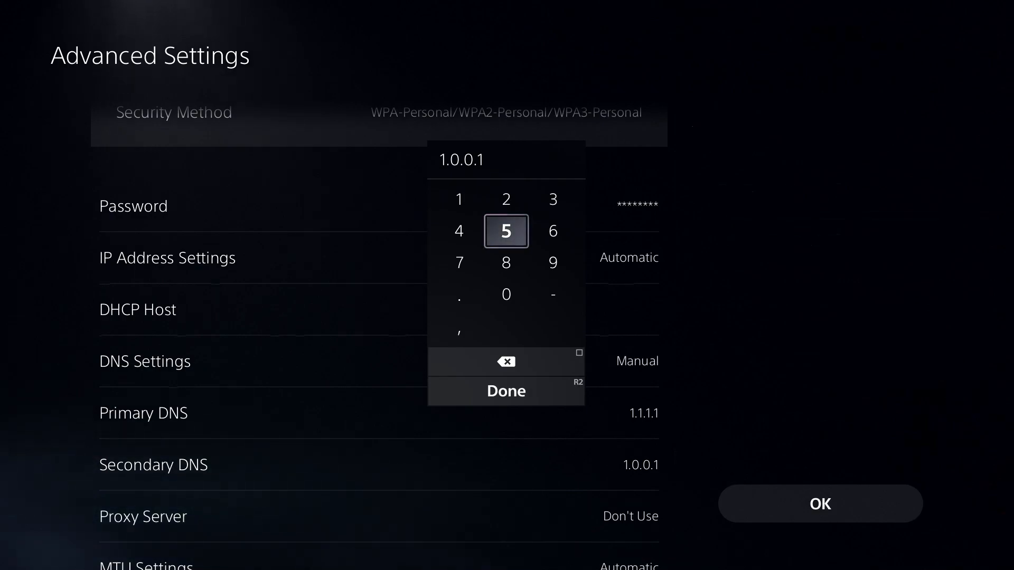
pyautogui.click(506, 391)
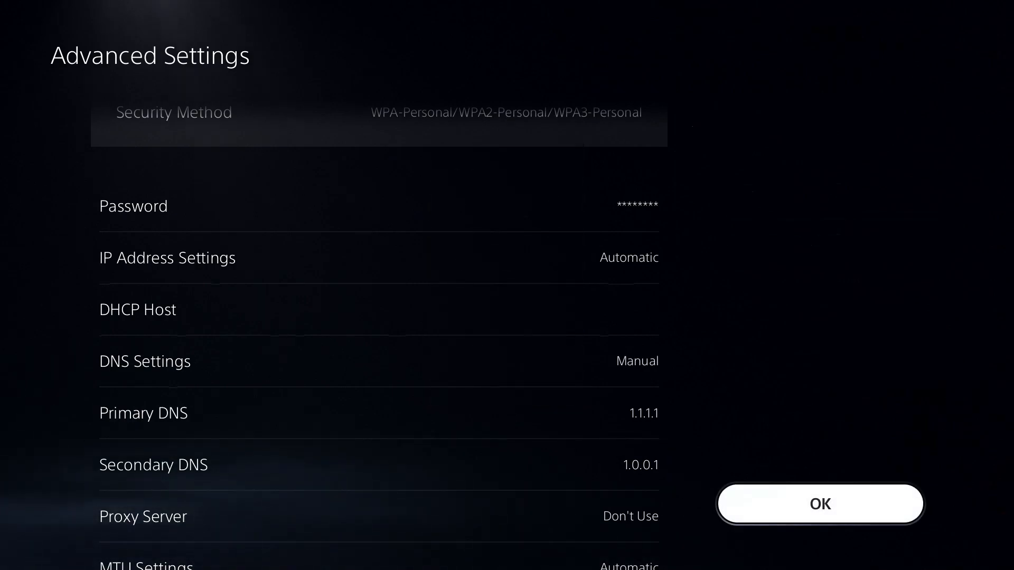
pyautogui.click(820, 504)
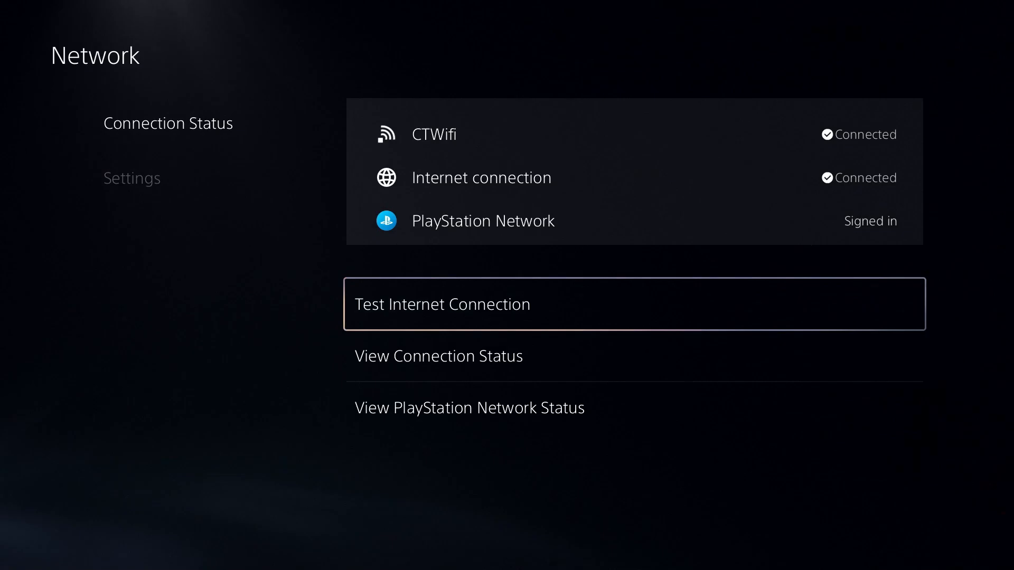
# - Launch Call of Duty from the home screen and continue offline past the Connection Failed prompt
pyautogui.press('Escape')
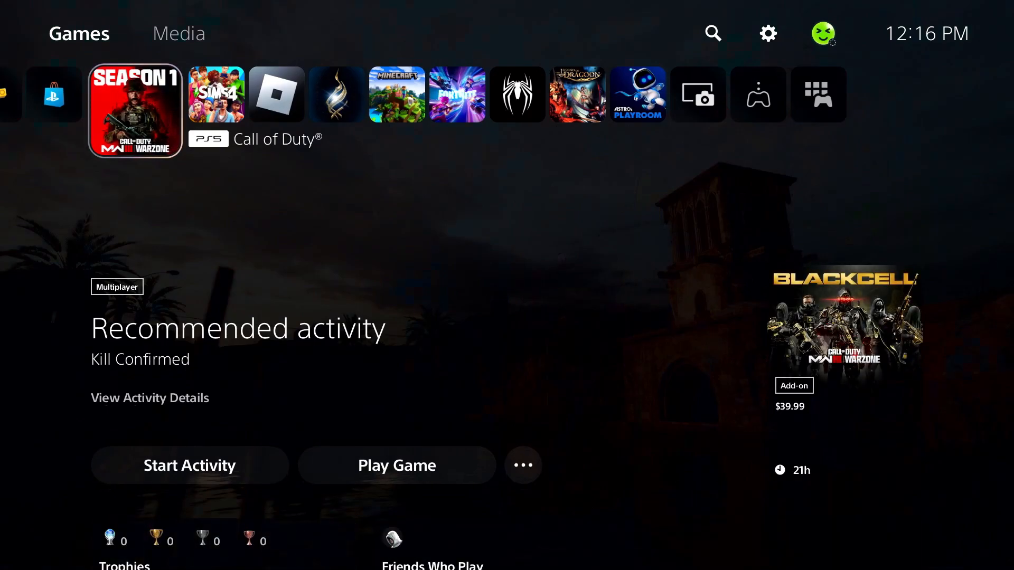
pyautogui.click(396, 465)
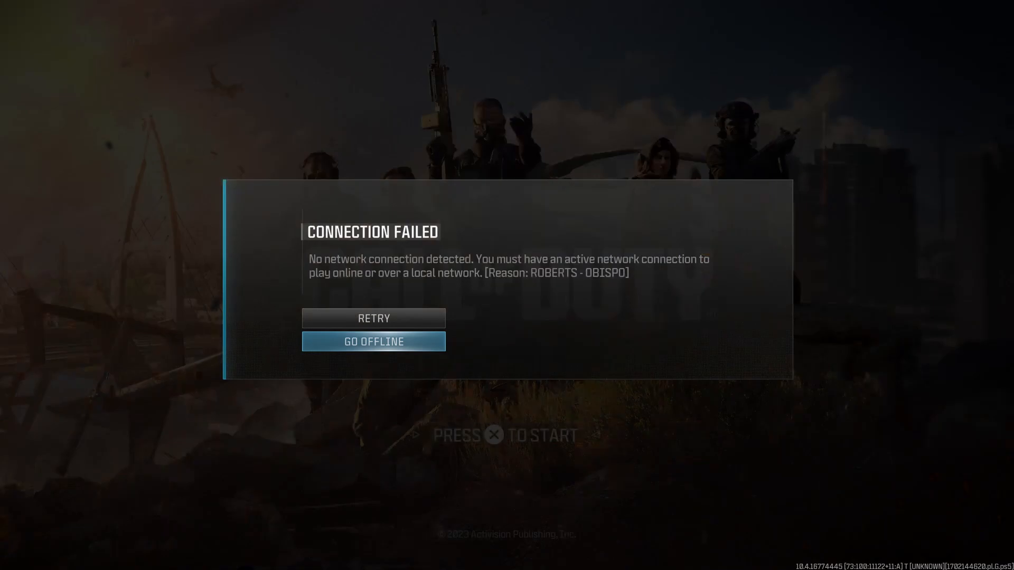
pyautogui.click(373, 341)
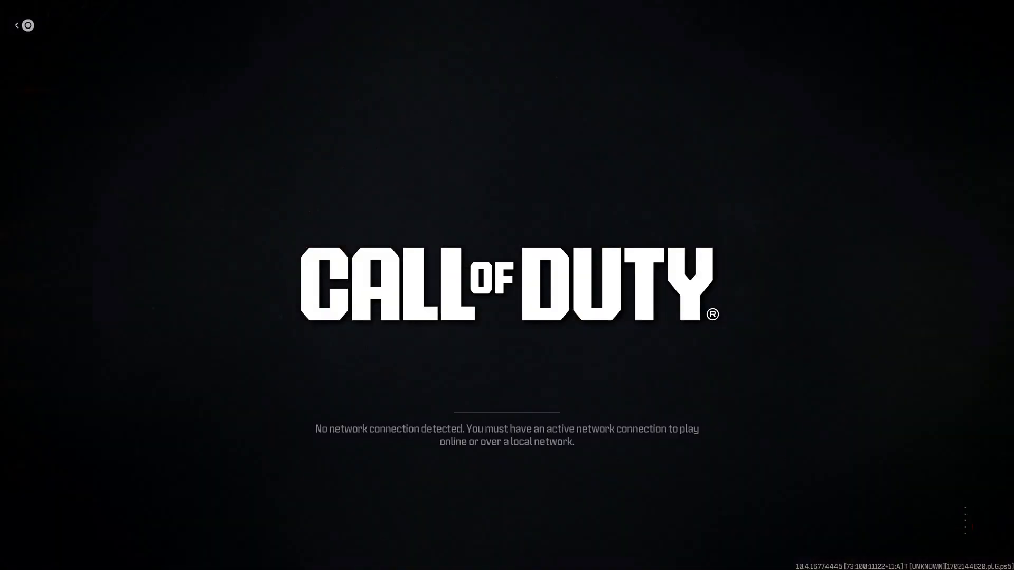